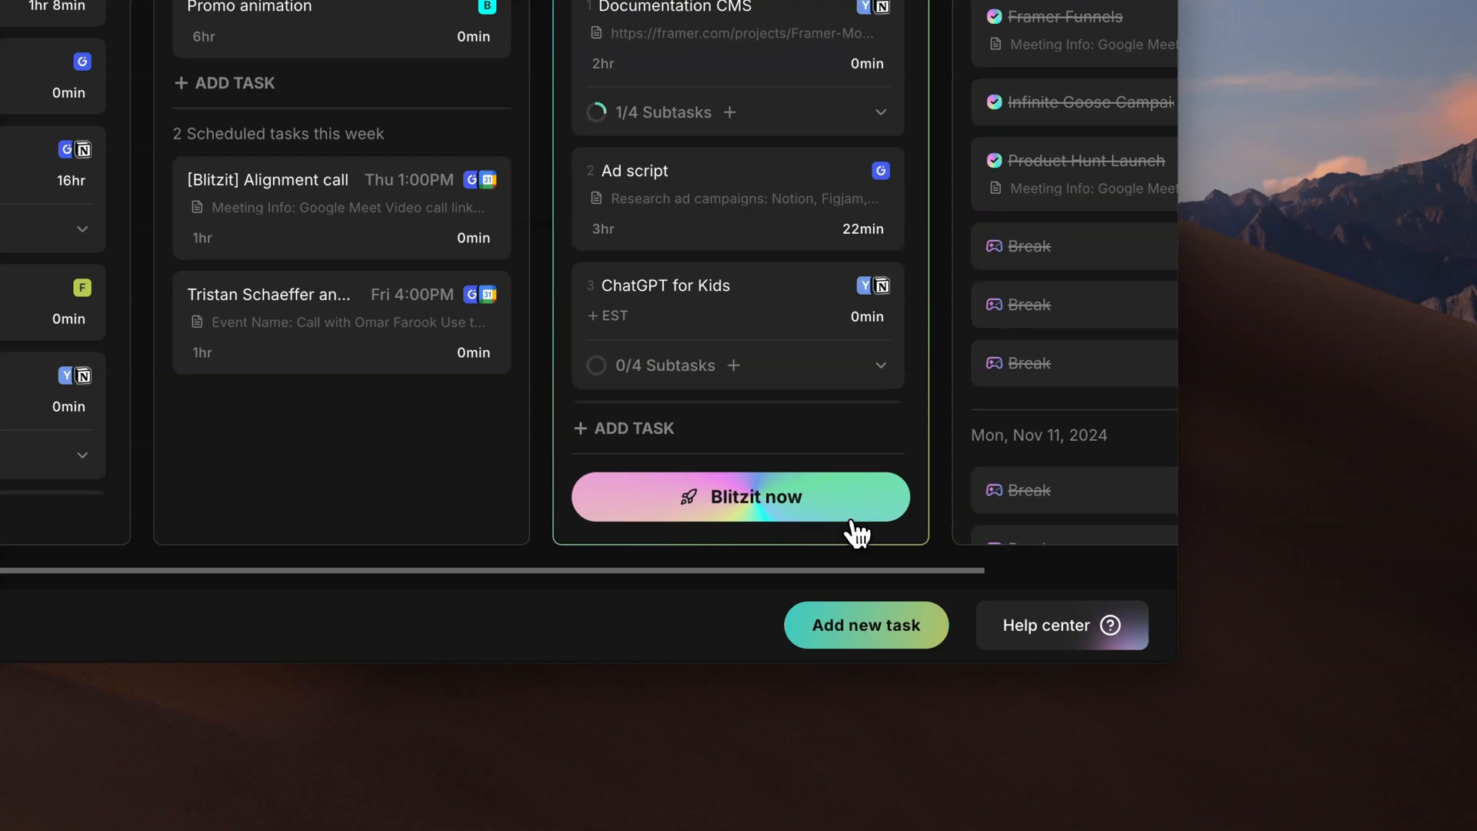
Start a flow session on today's list, timing the Documentation CMS task.
left_click(739, 497)
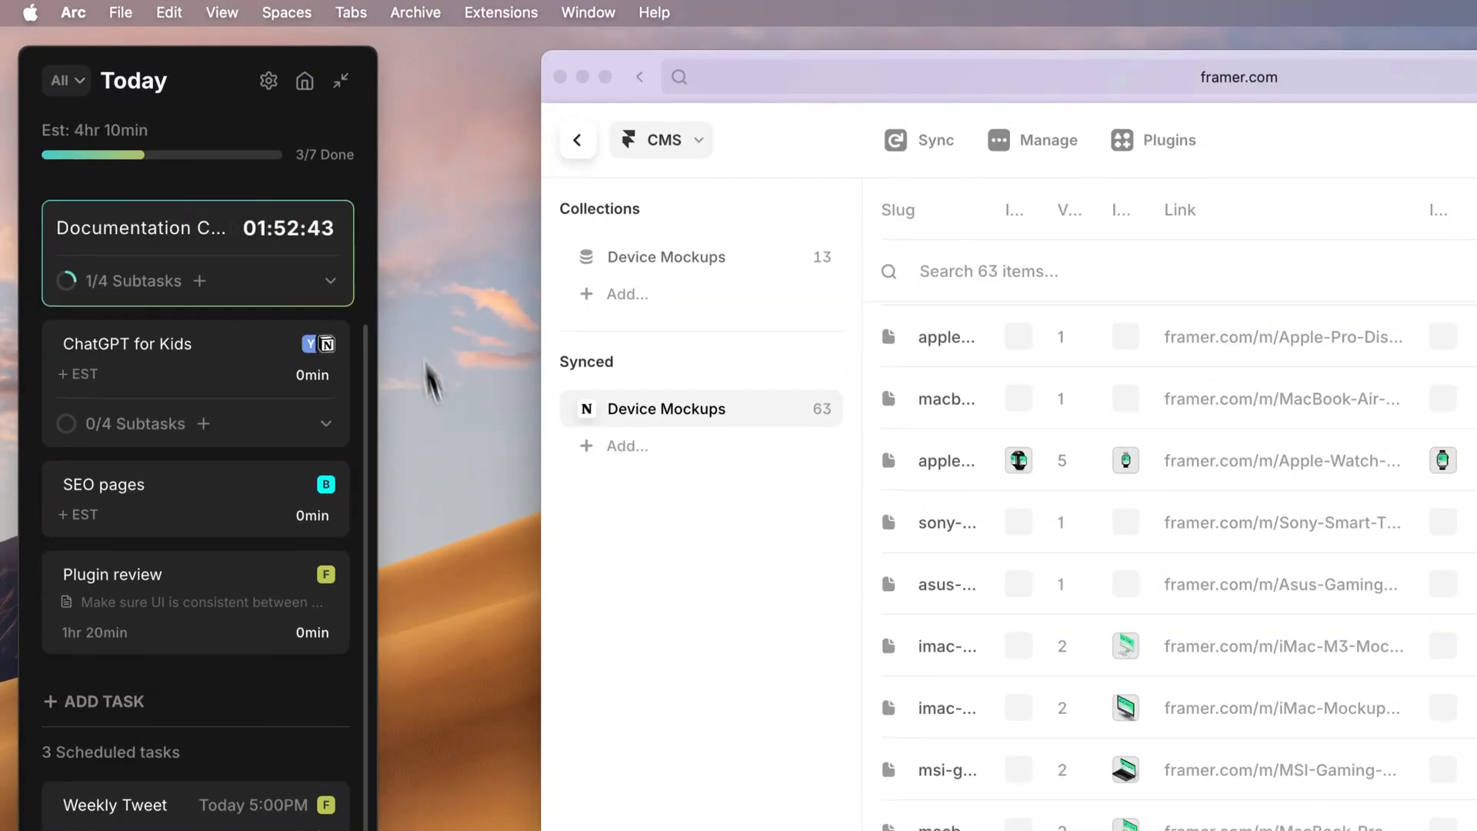
scroll("down", 3)
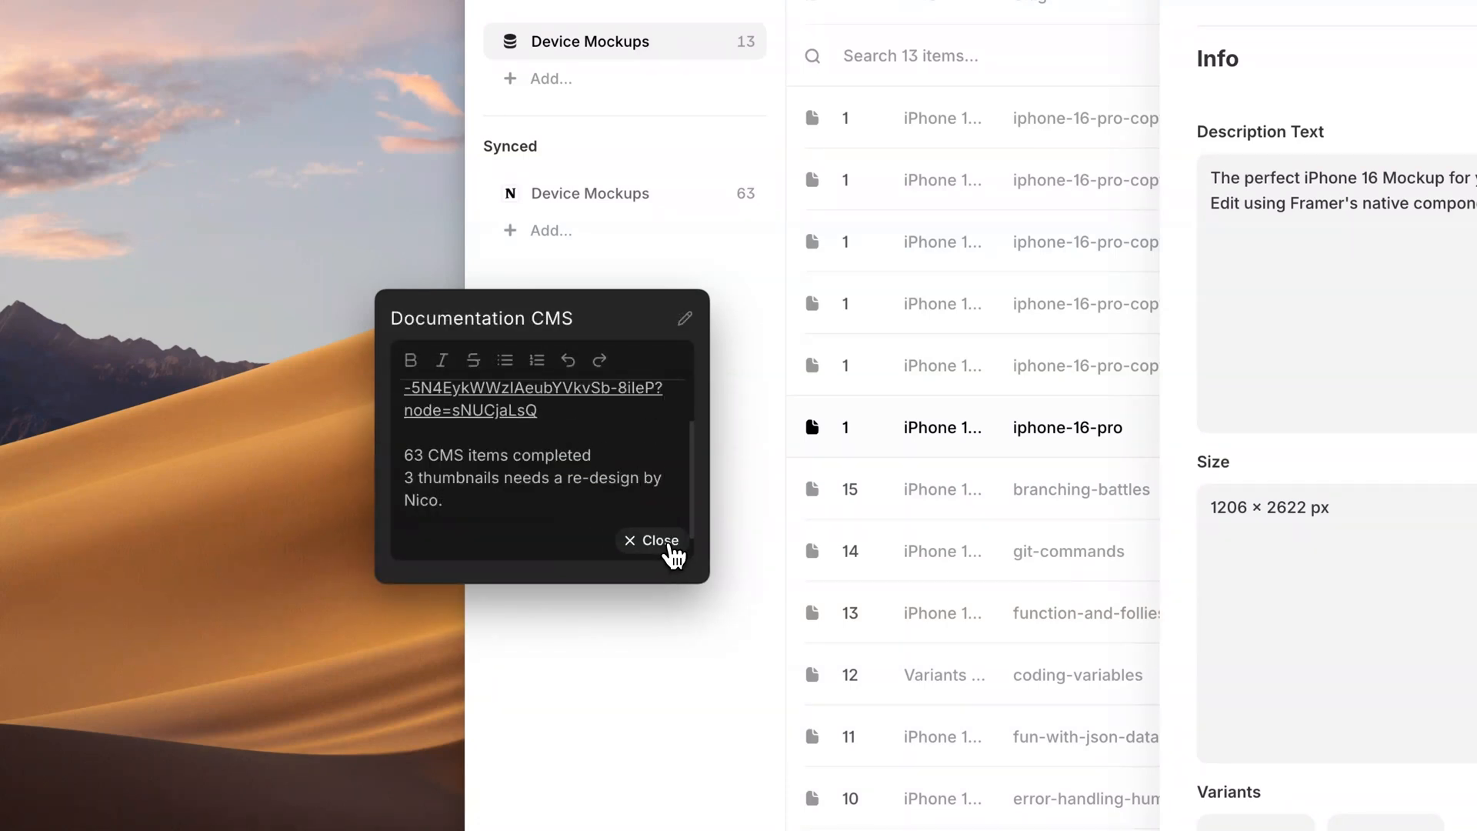
left_click(651, 541)
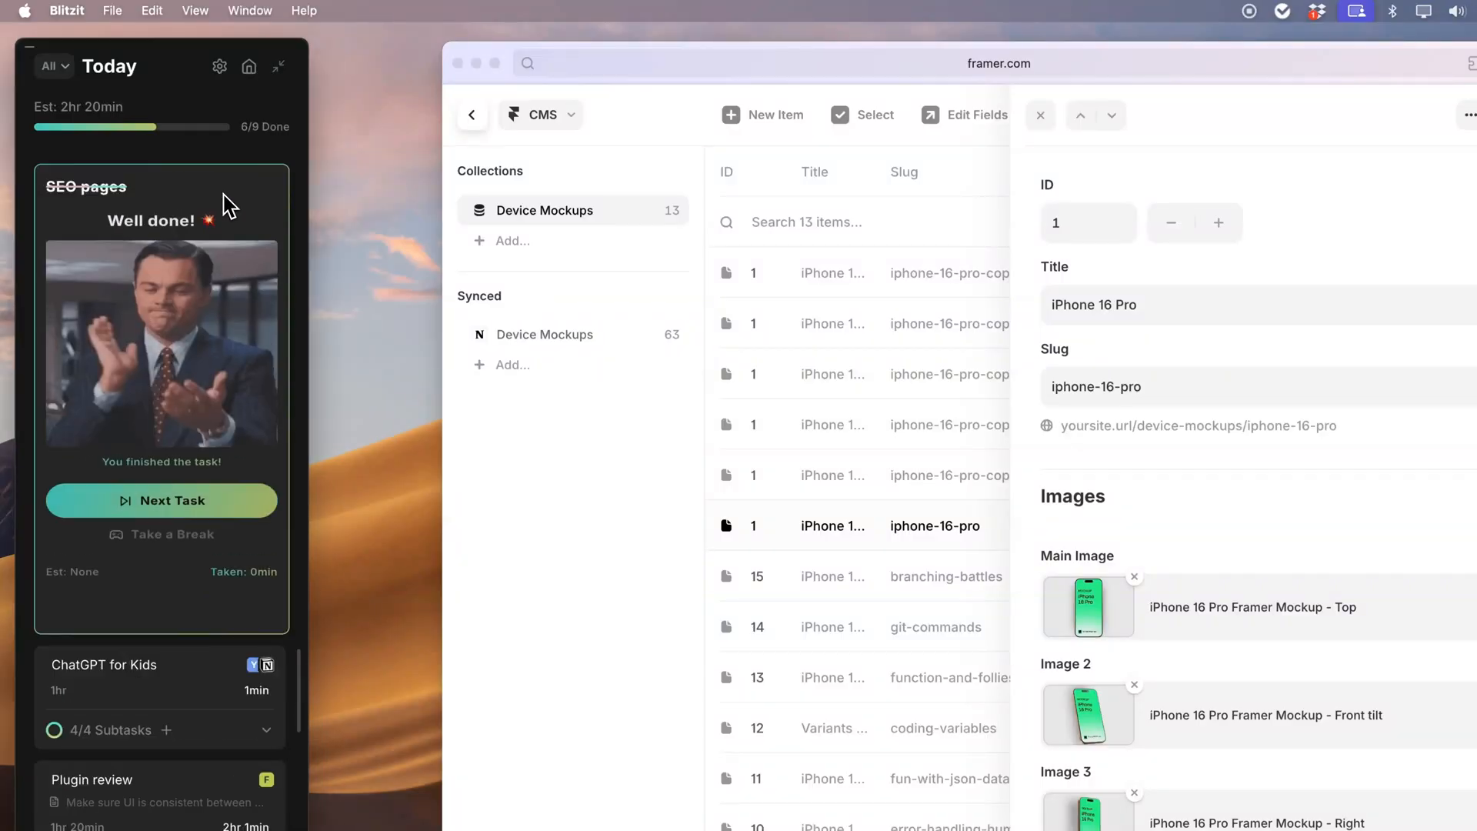
mouse_move(219, 536)
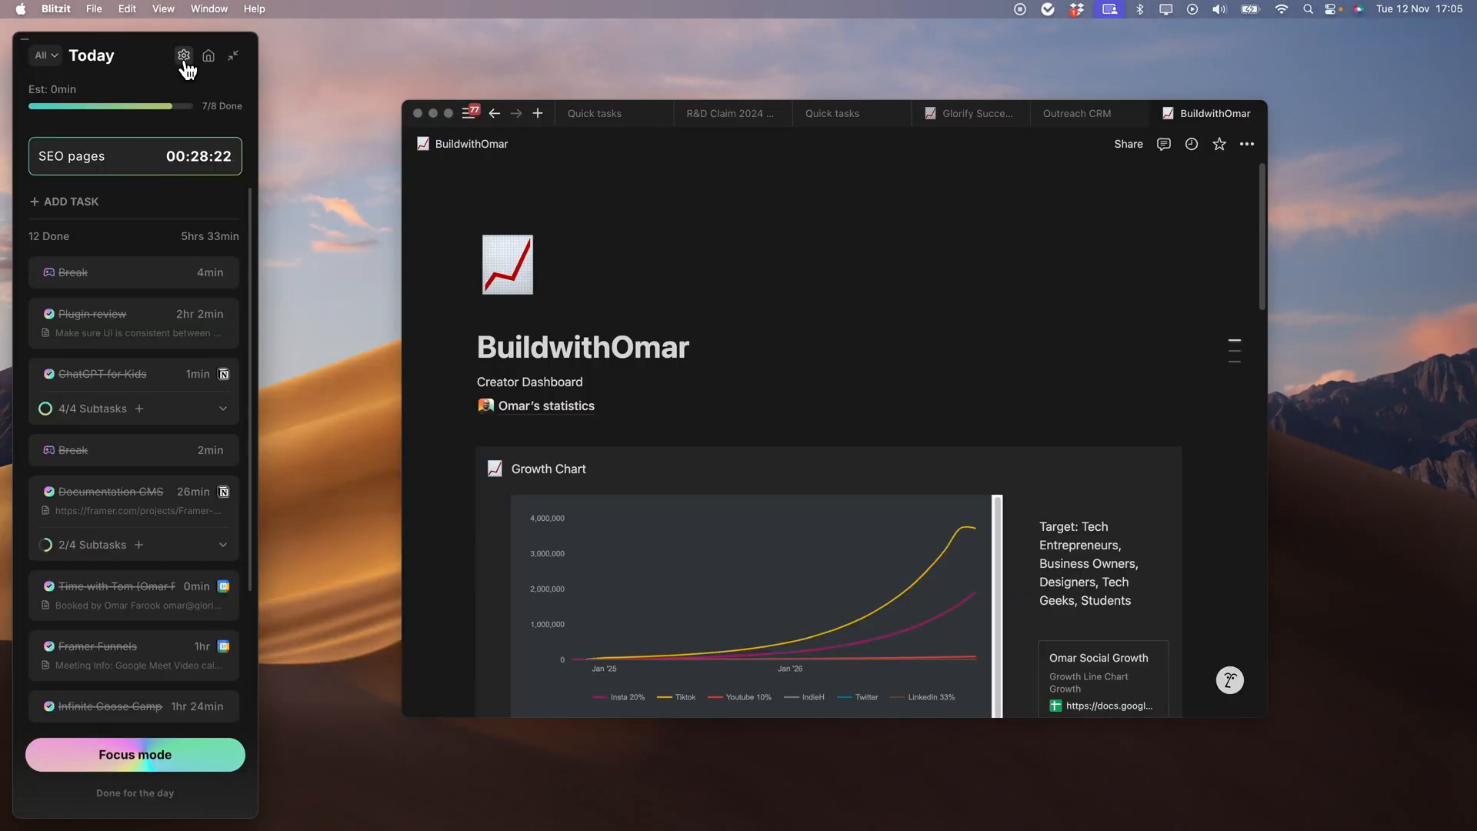
Go from Preferences to the lifetime-deal checkout and apply code EARLYBLITZER, bringing the total to US$67.90.
left_click(183, 54)
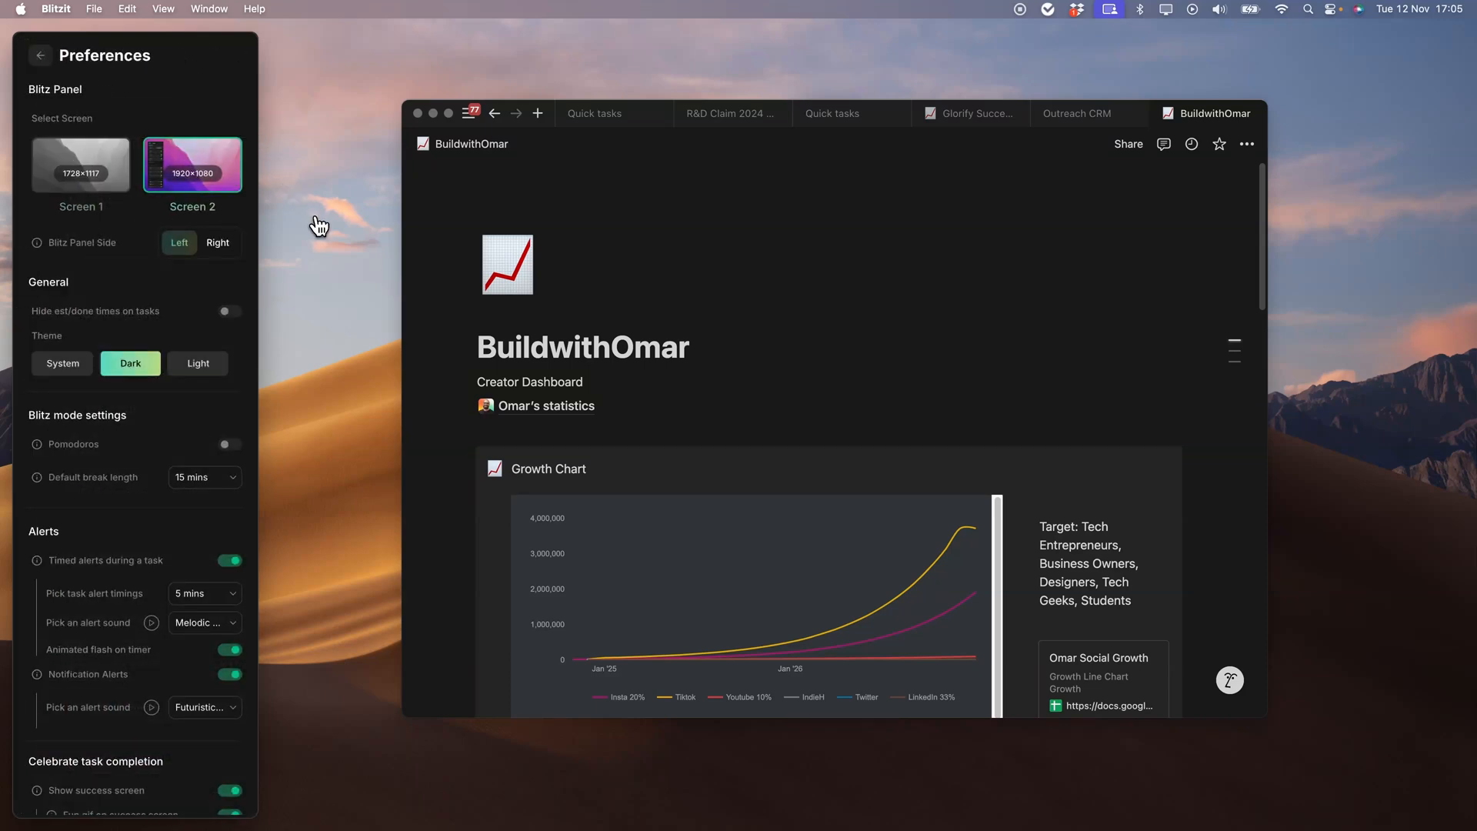
left_click(224, 444)
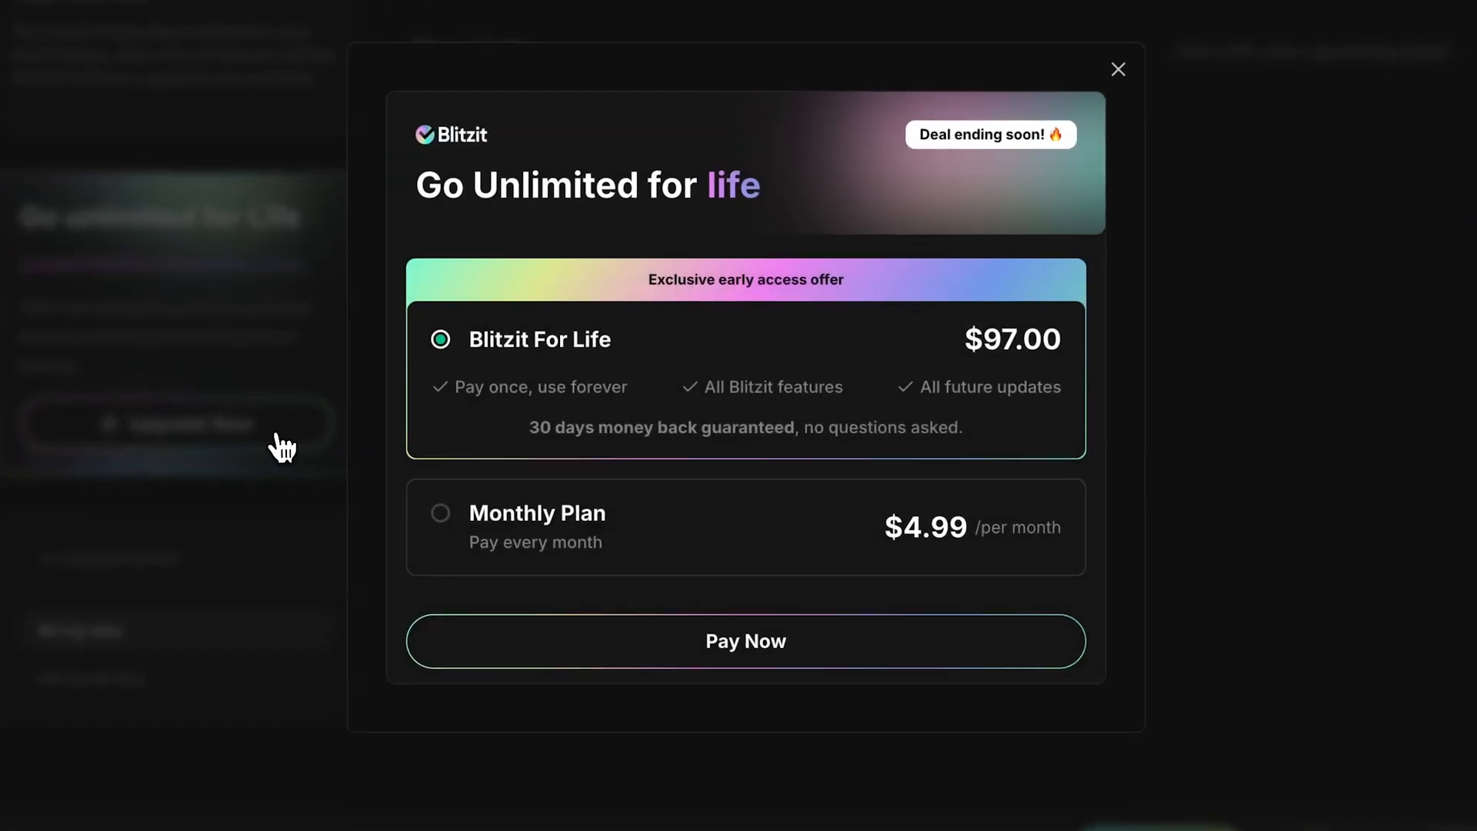
left_click(745, 641)
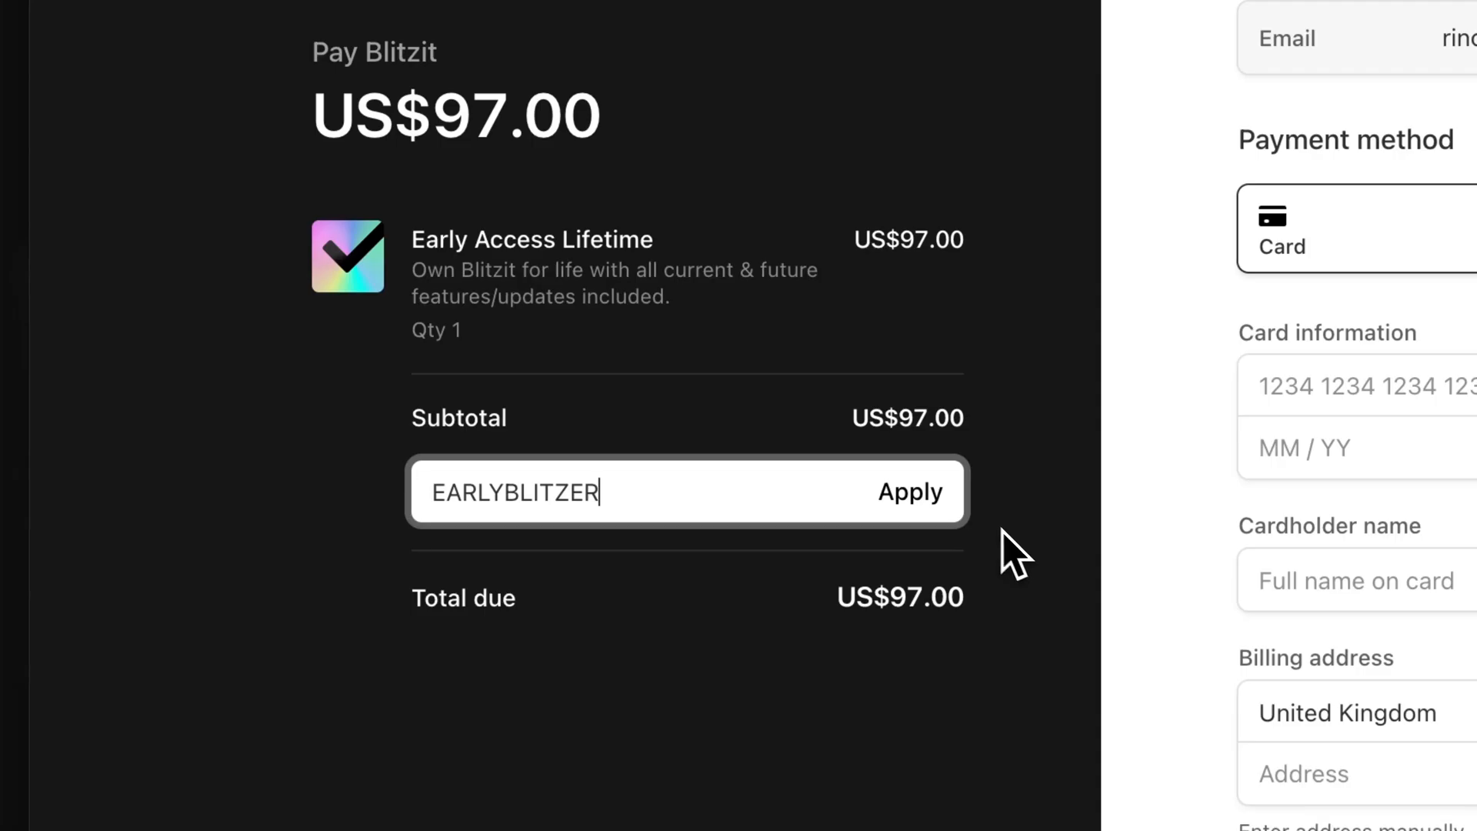
left_click(910, 491)
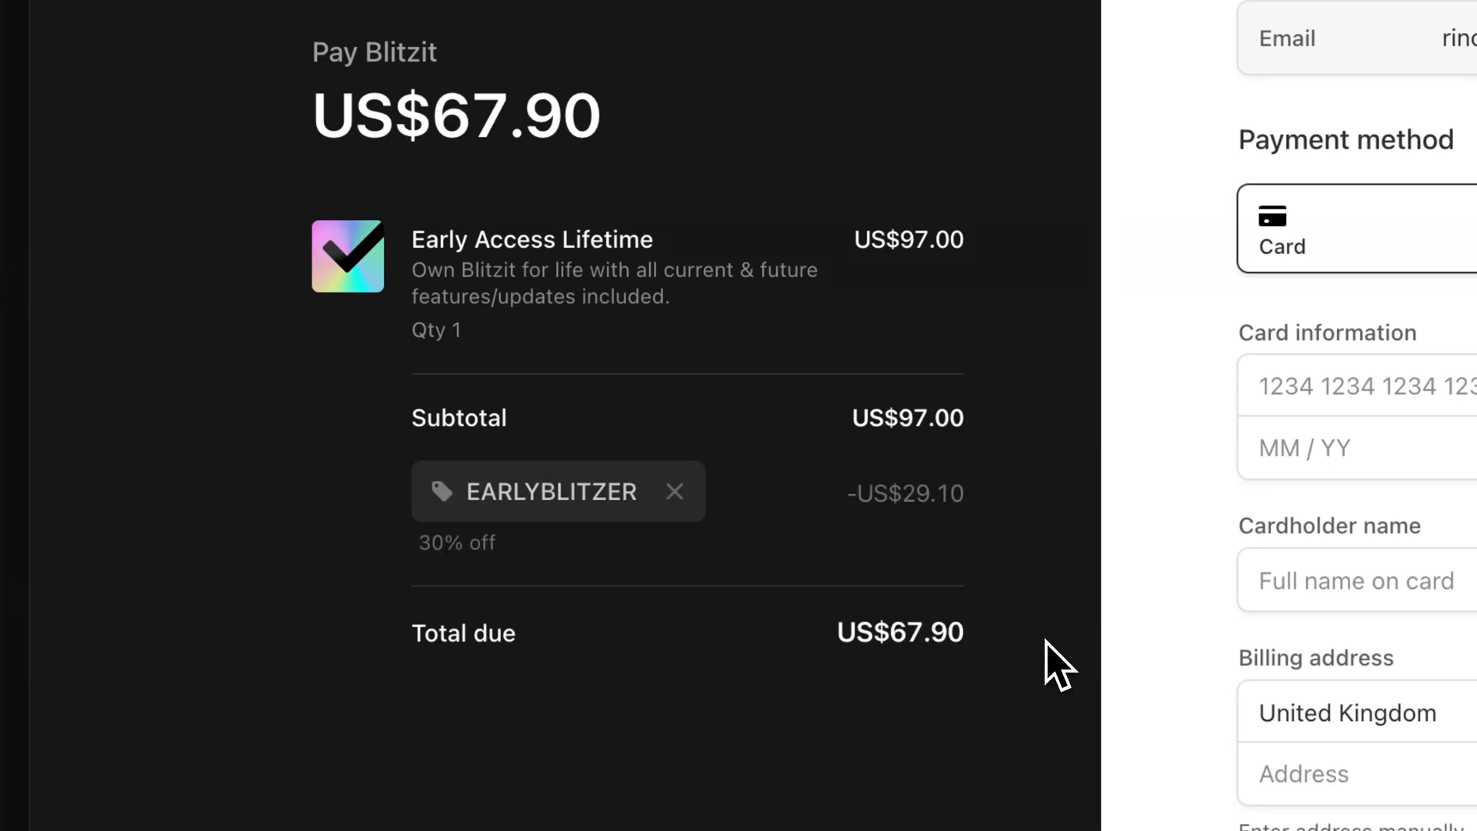